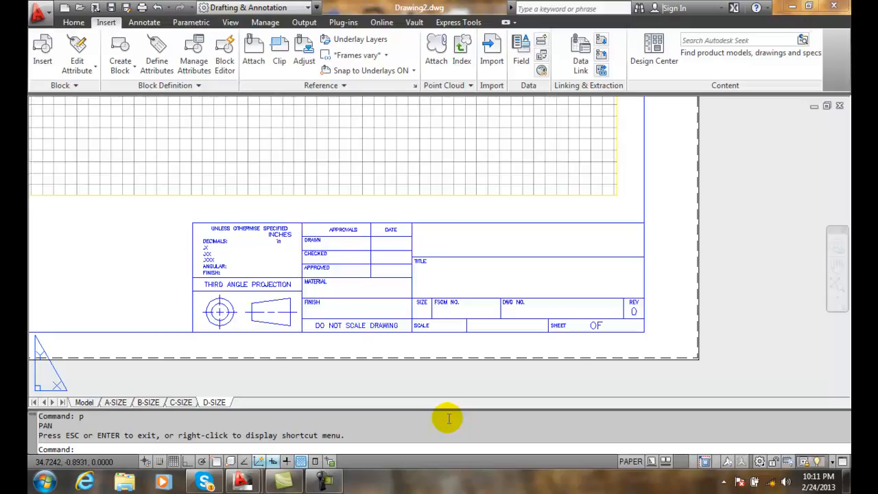
{"action": "mouse_move", "coordinate": [447, 418]}
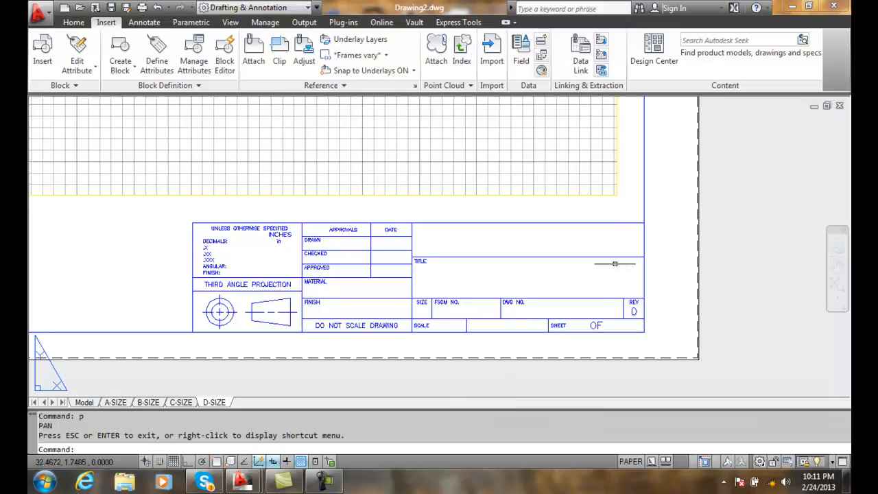
{"action": "mouse_move", "coordinate": [219, 199]}
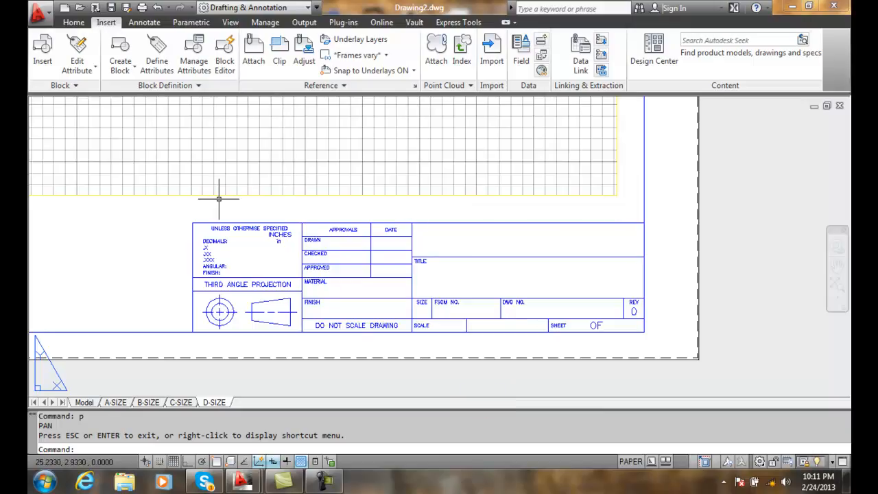
{"action": "mouse_move", "coordinate": [409, 106]}
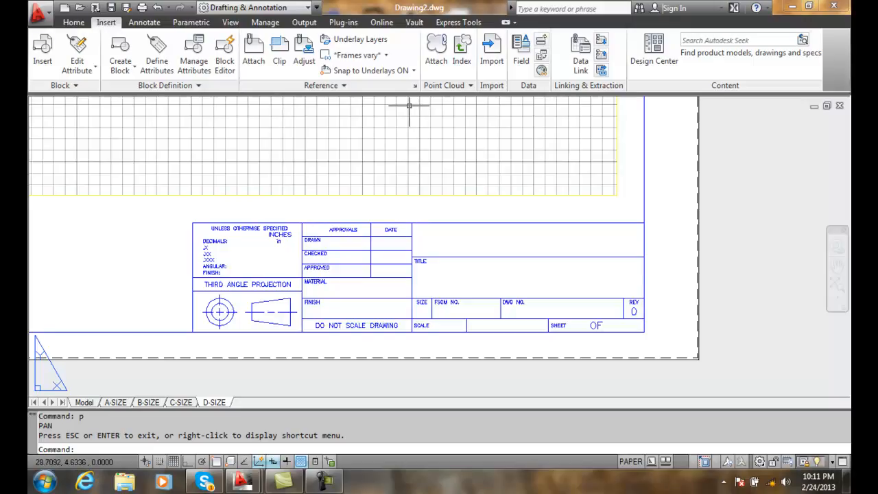
{"action": "mouse_move", "coordinate": [449, 122]}
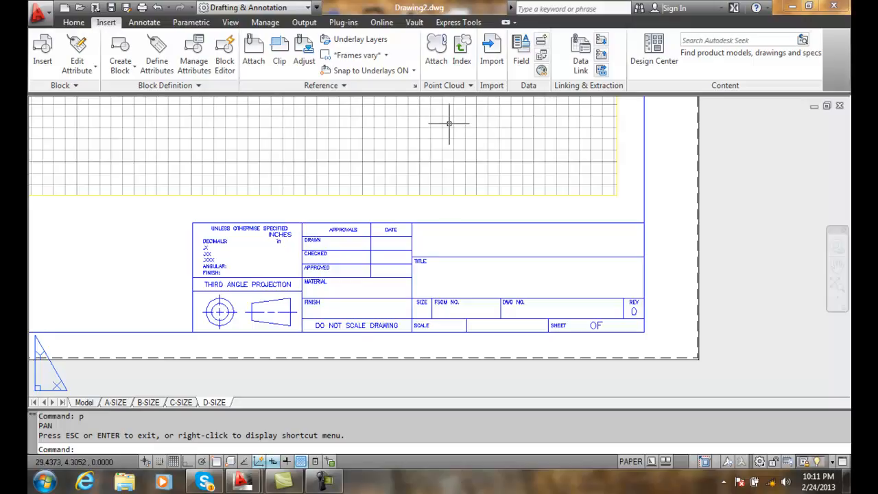
{"action": "mouse_move", "coordinate": [392, 130]}
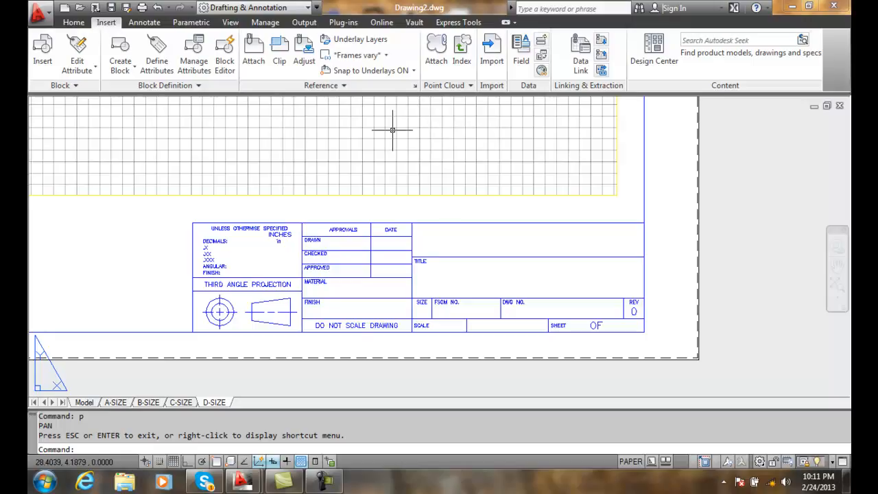